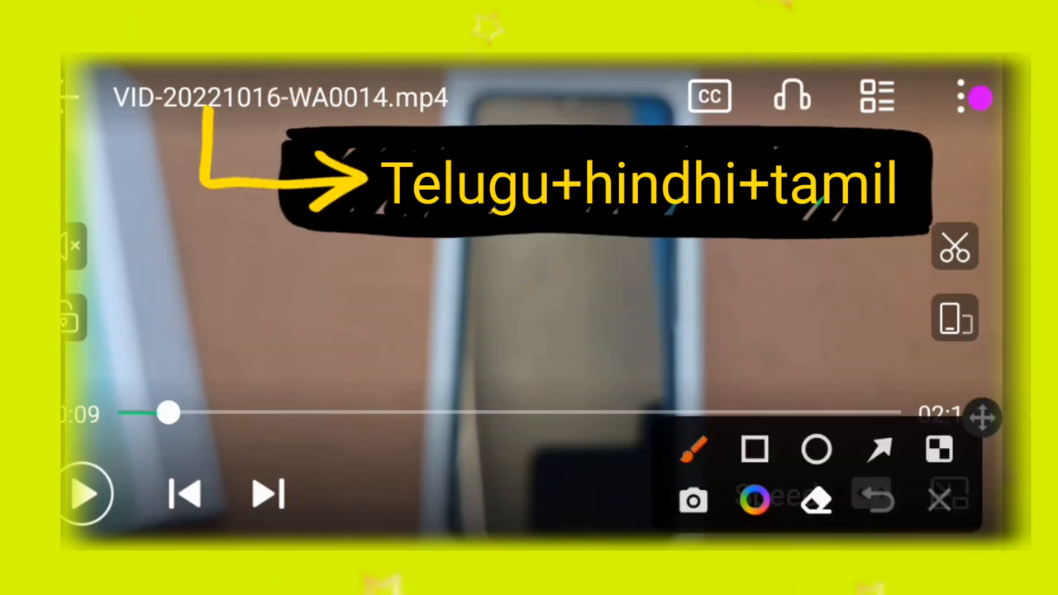
Open the player's three-dot options panel and scroll to reveal Play settings like AB Repeat and Night mode.
click(787, 97)
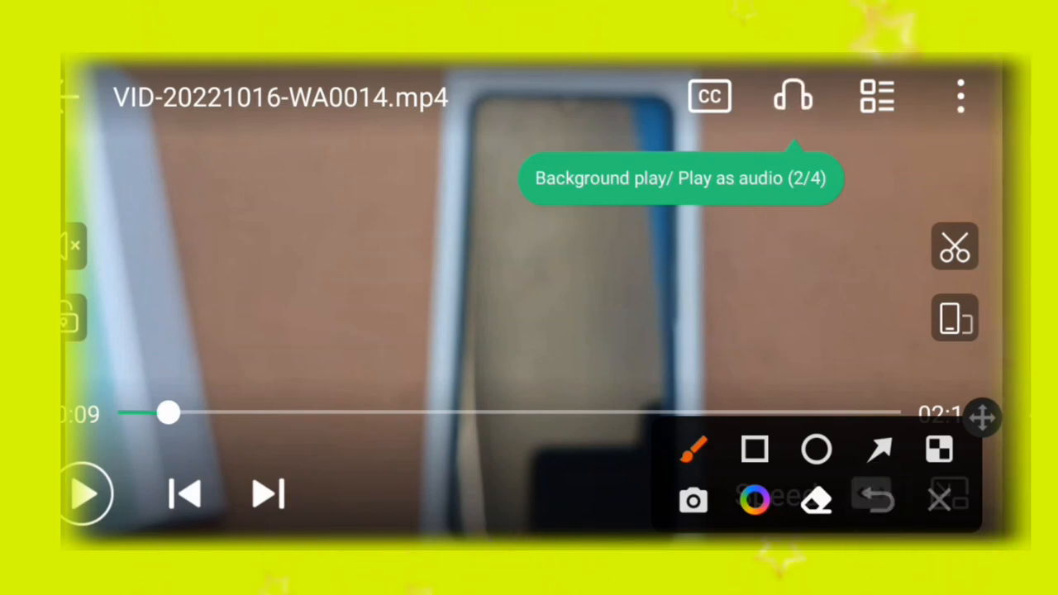
drag(860, 223, 983, 74)
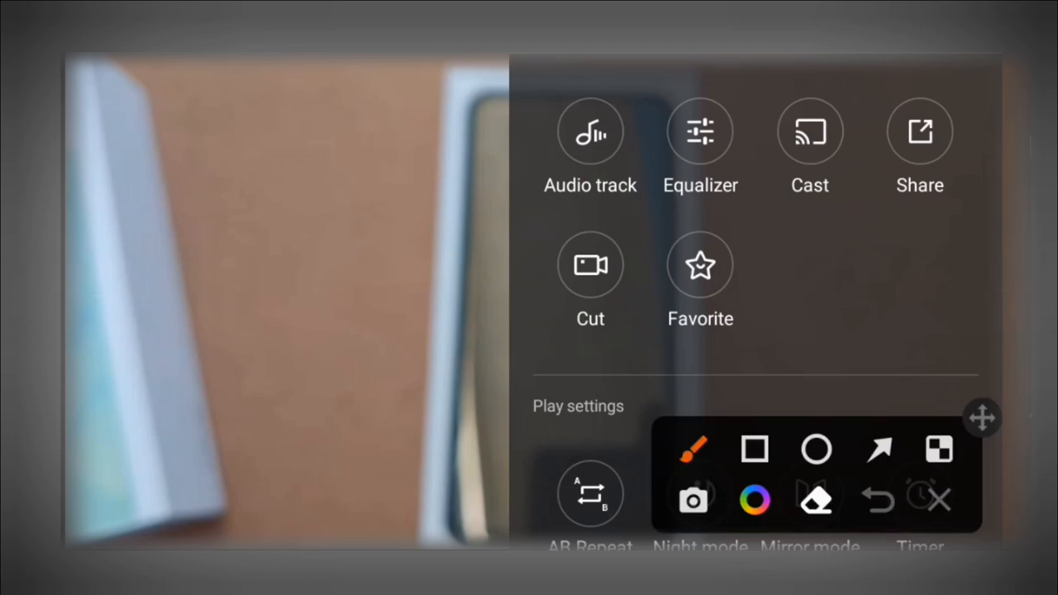
drag(280, 211, 591, 145)
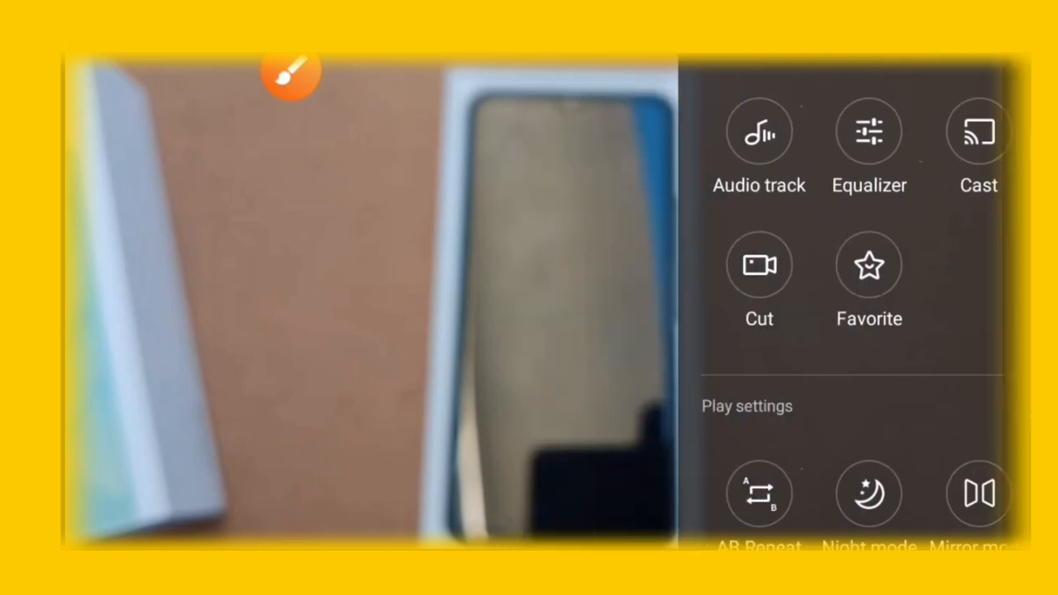
Open Audio track and mark the Default option with a magenta pen stroke.
click(760, 131)
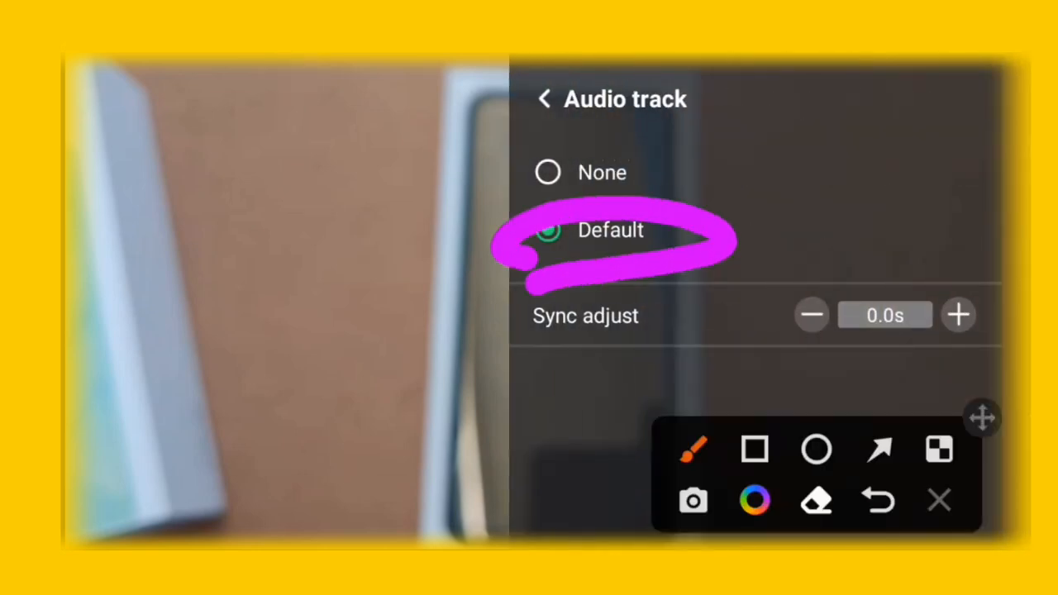
drag(727, 239, 942, 140)
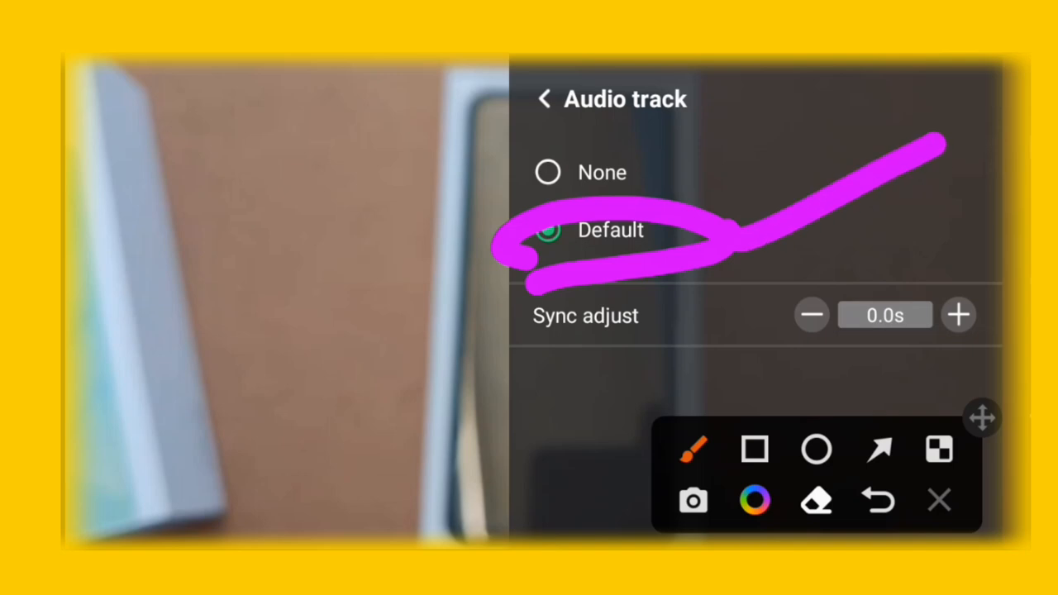